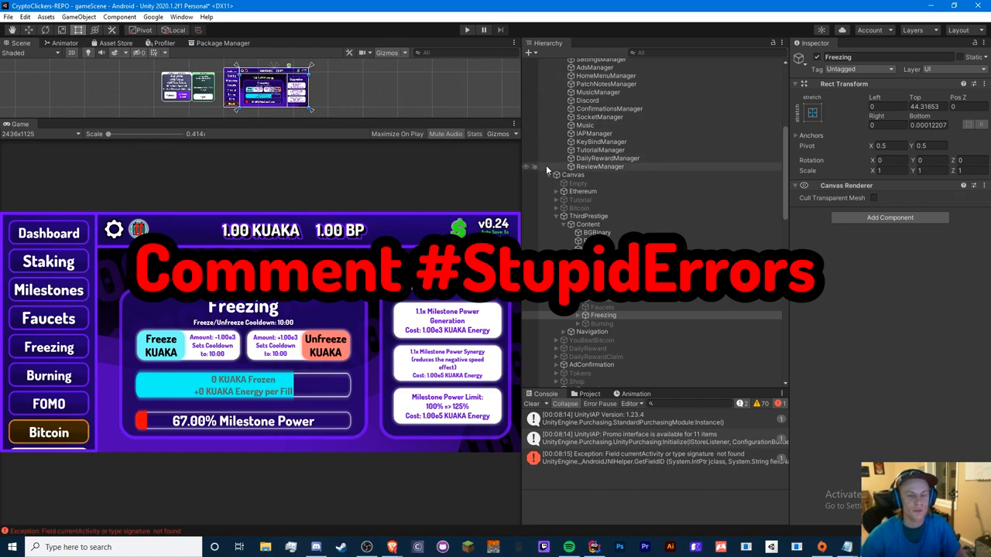
{"action": "mouse_move", "coordinate": [408, 32]}
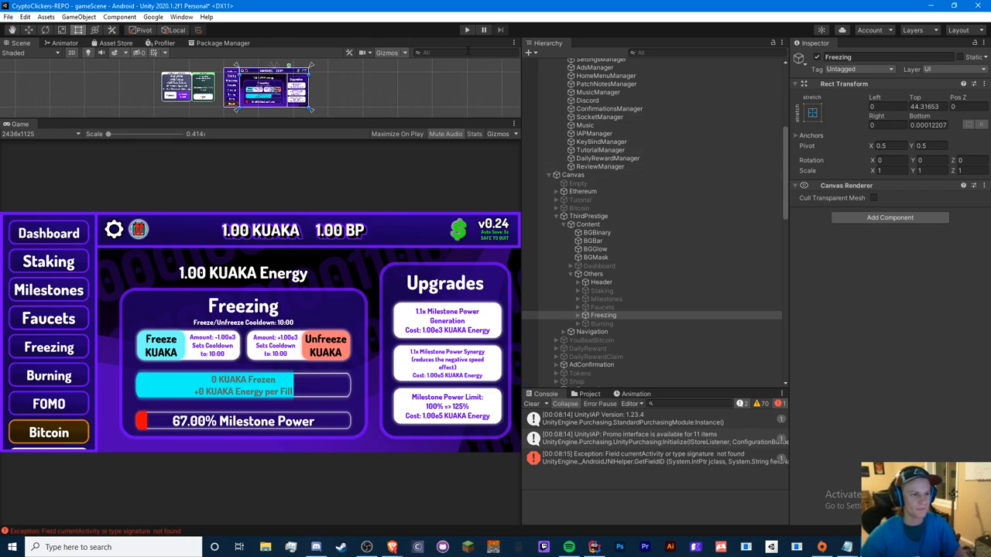
{"action": "mouse_move", "coordinate": [180, 25]}
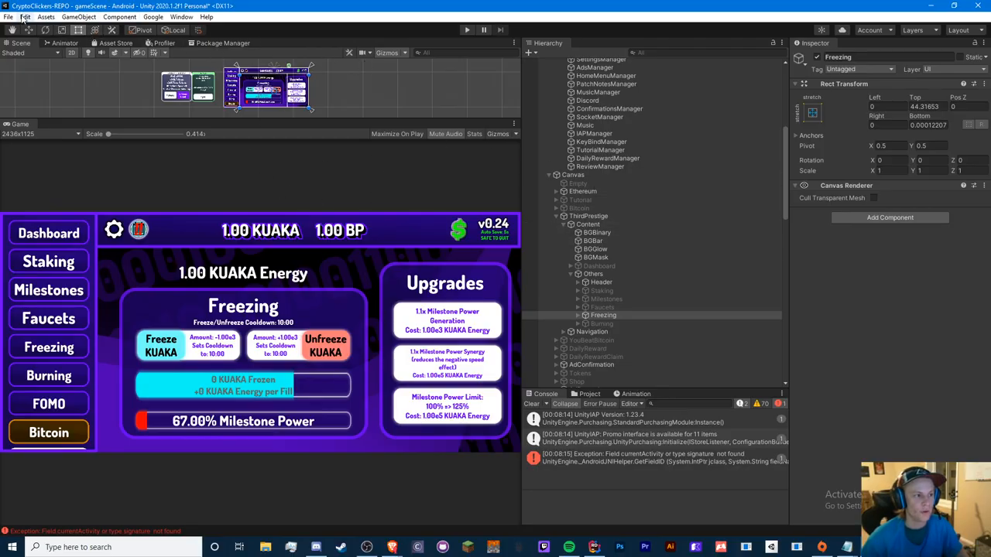
Open Unity Preferences from the Edit menu and go to the External Tools page.
{"action": "left_click", "coordinate": [9, 17]}
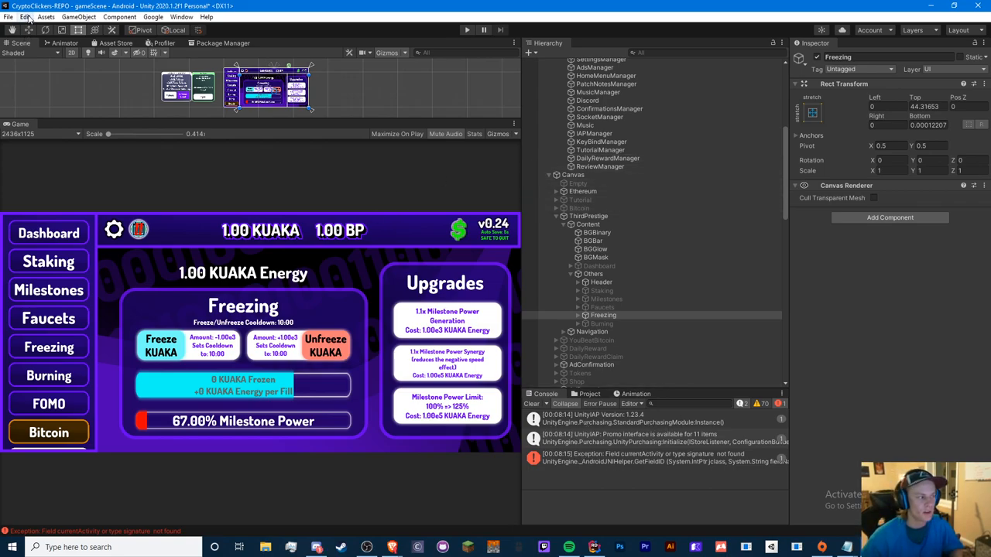
{"action": "left_click", "coordinate": [25, 17]}
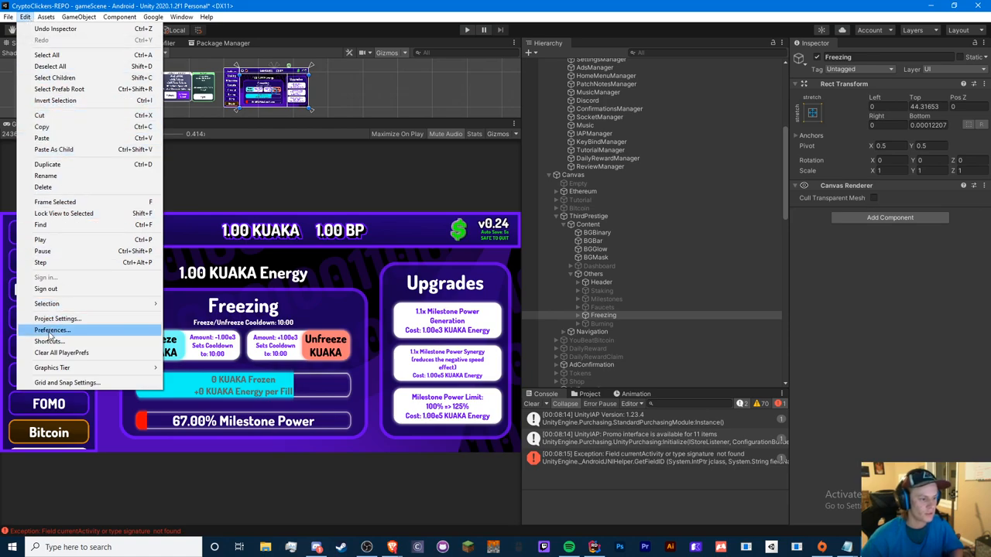
{"action": "left_click", "coordinate": [52, 331]}
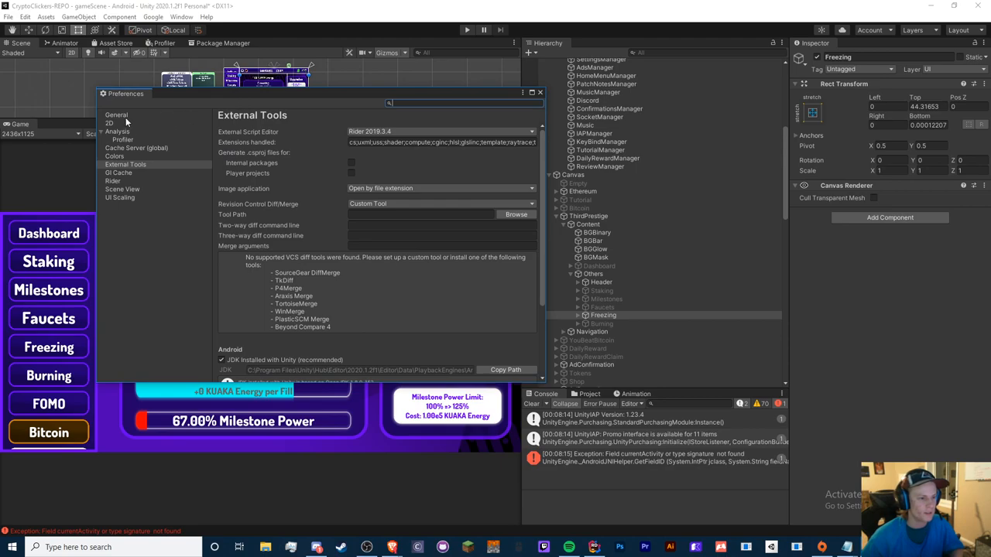
{"action": "mouse_move", "coordinate": [129, 213]}
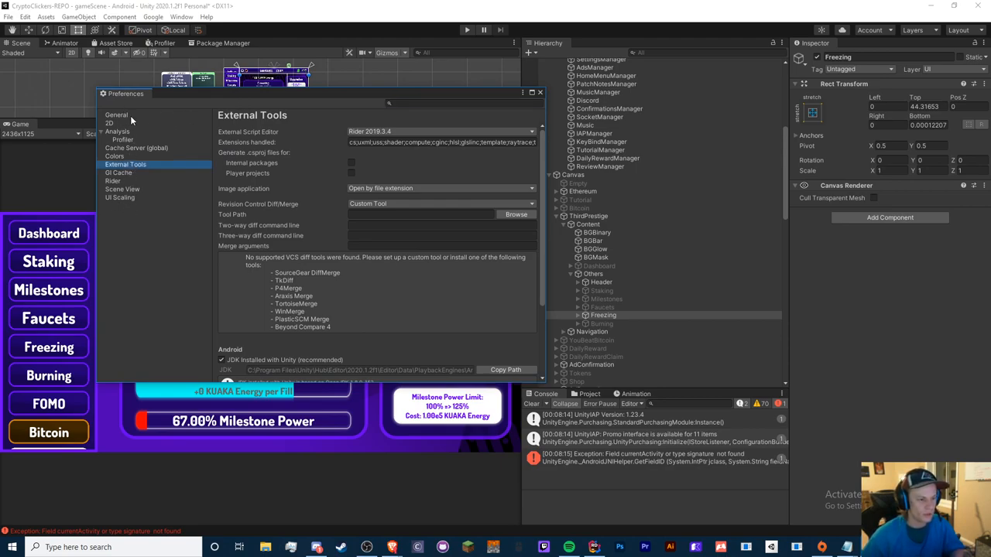
{"action": "left_click", "coordinate": [116, 114]}
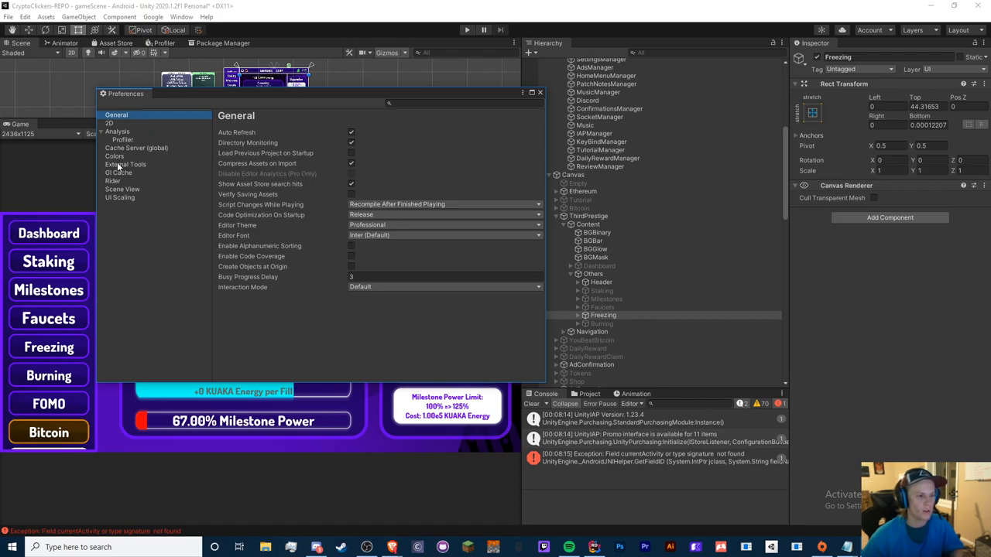
{"action": "left_click", "coordinate": [125, 164]}
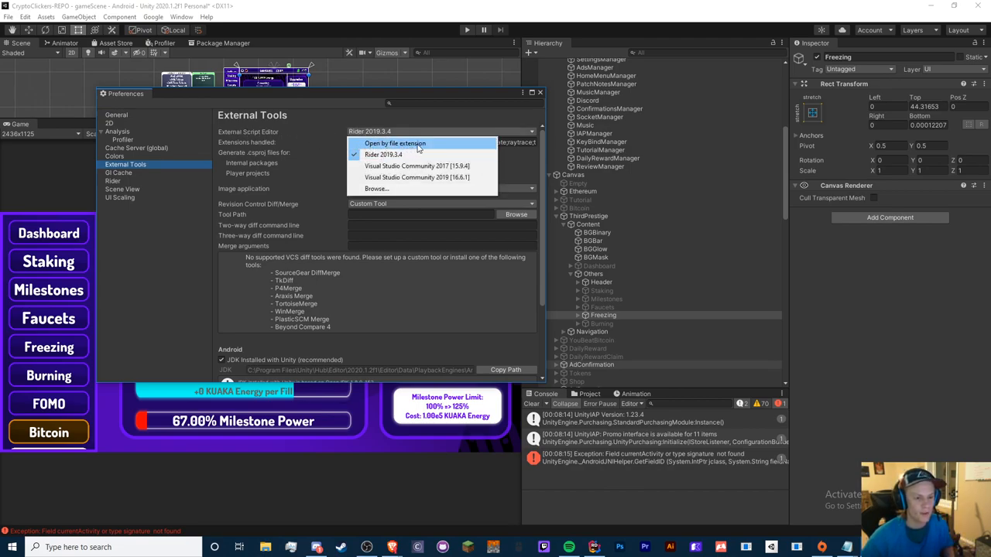
{"action": "mouse_move", "coordinate": [395, 154]}
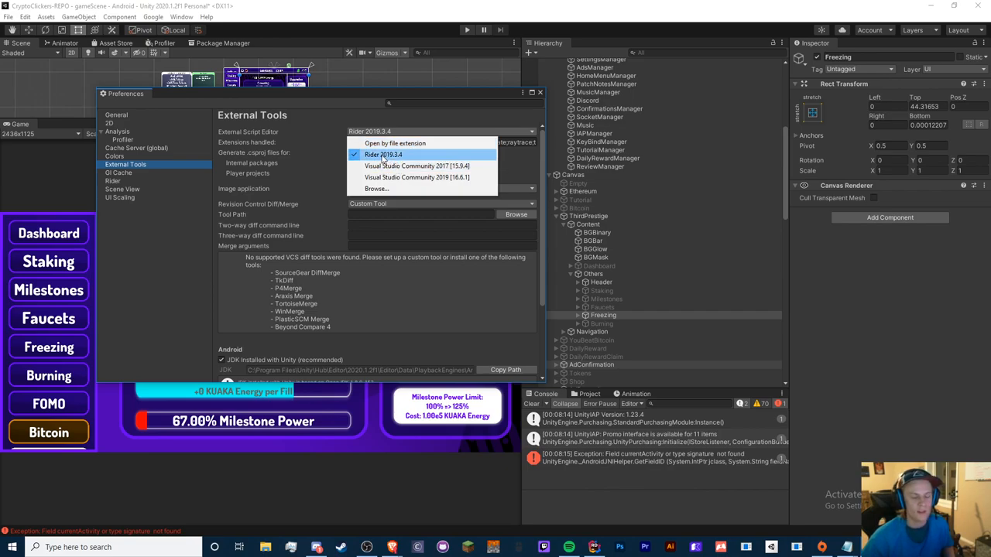
{"action": "mouse_move", "coordinate": [400, 188]}
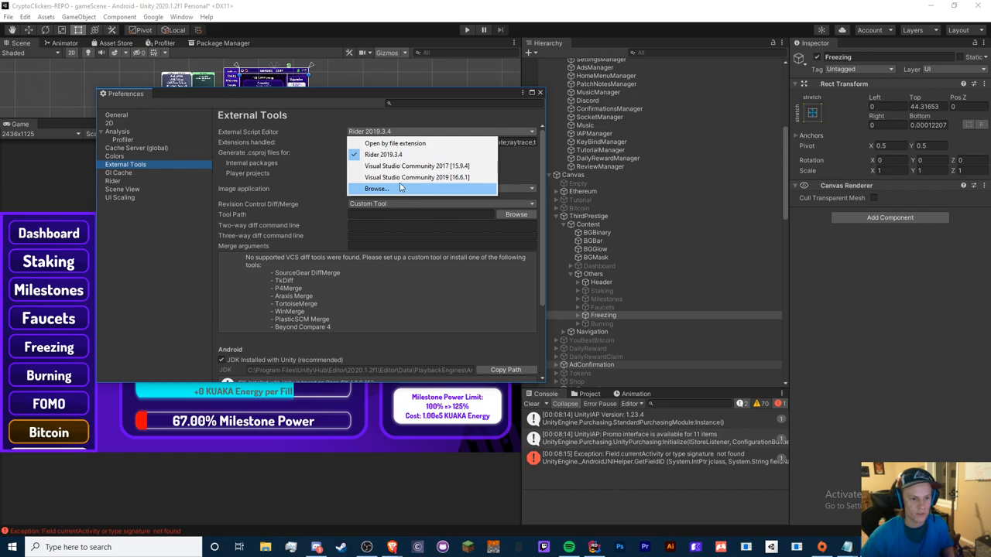
{"action": "mouse_move", "coordinate": [416, 177]}
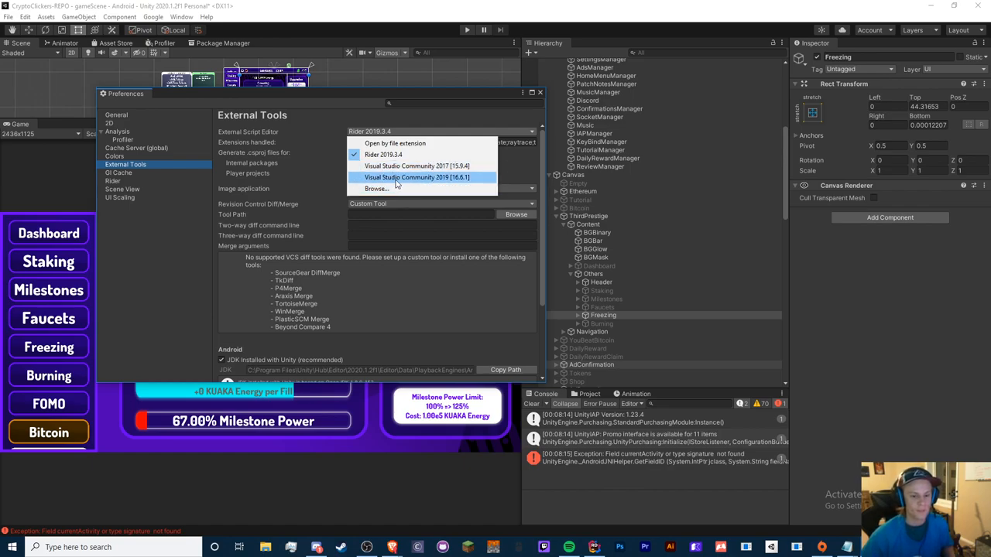
{"action": "mouse_move", "coordinate": [417, 177]}
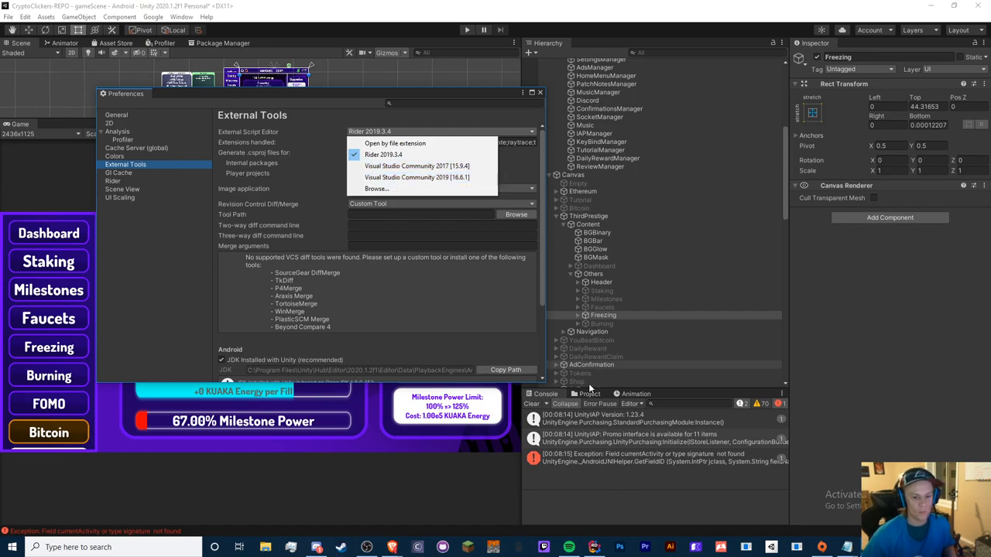
{"action": "mouse_move", "coordinate": [416, 177]}
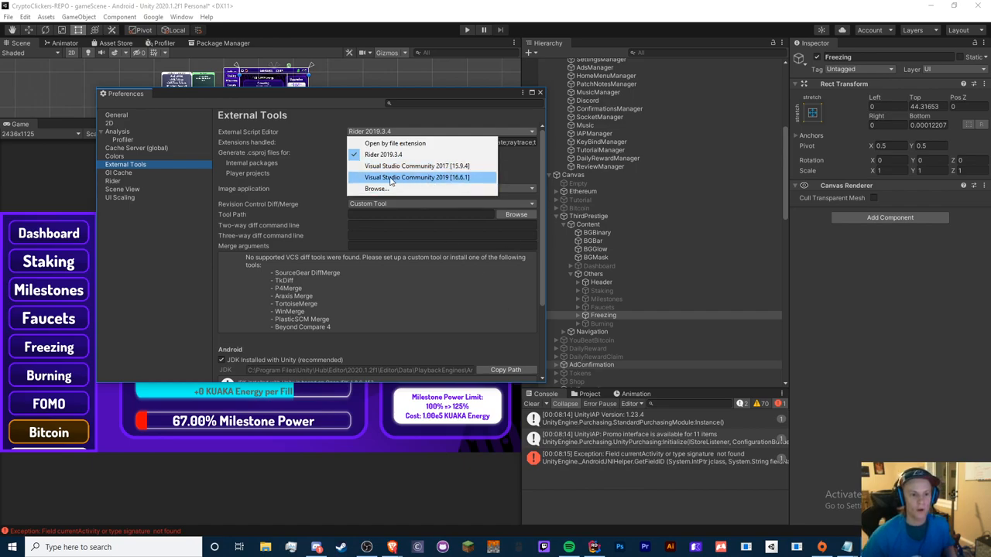
{"action": "mouse_move", "coordinate": [416, 180]}
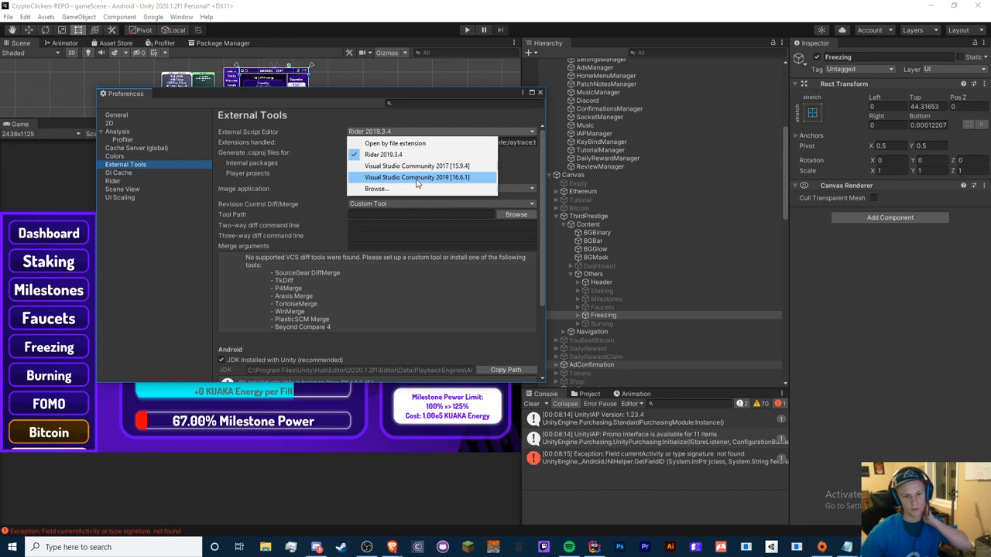
{"action": "mouse_move", "coordinate": [440, 186]}
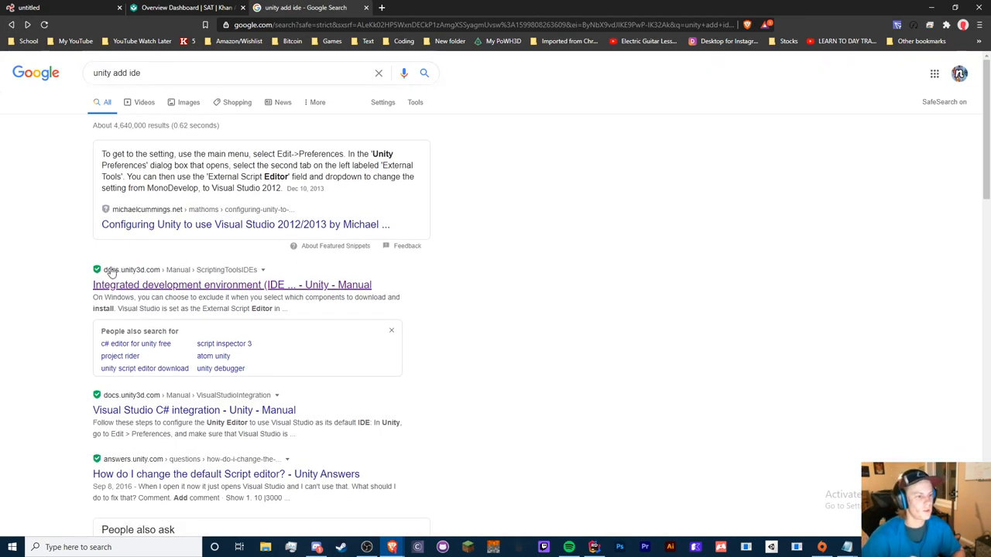
{"action": "mouse_move", "coordinate": [174, 289]}
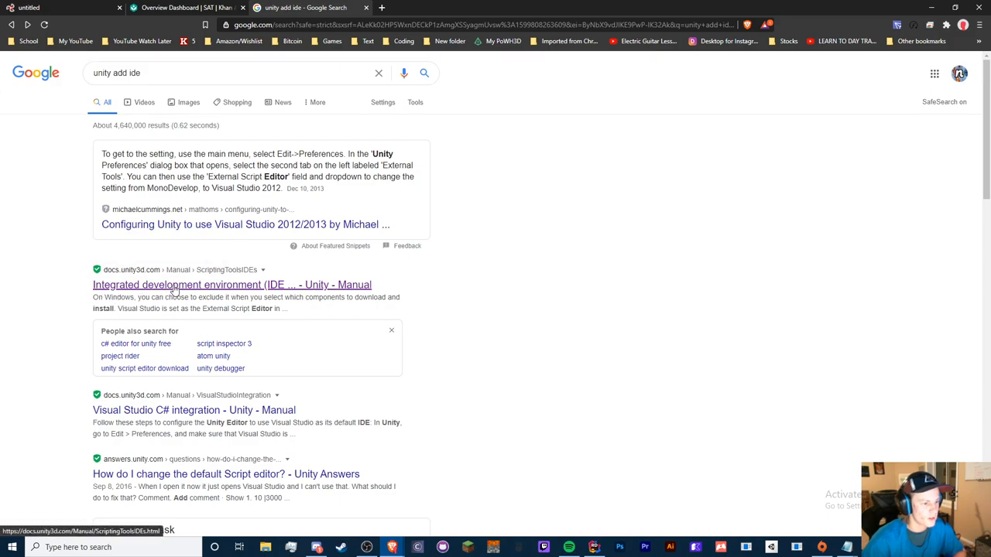
Open the docs.unity3d.com result 'Integrated development environment (IDE) - Unity - Manual'.
{"action": "left_click", "coordinate": [232, 284]}
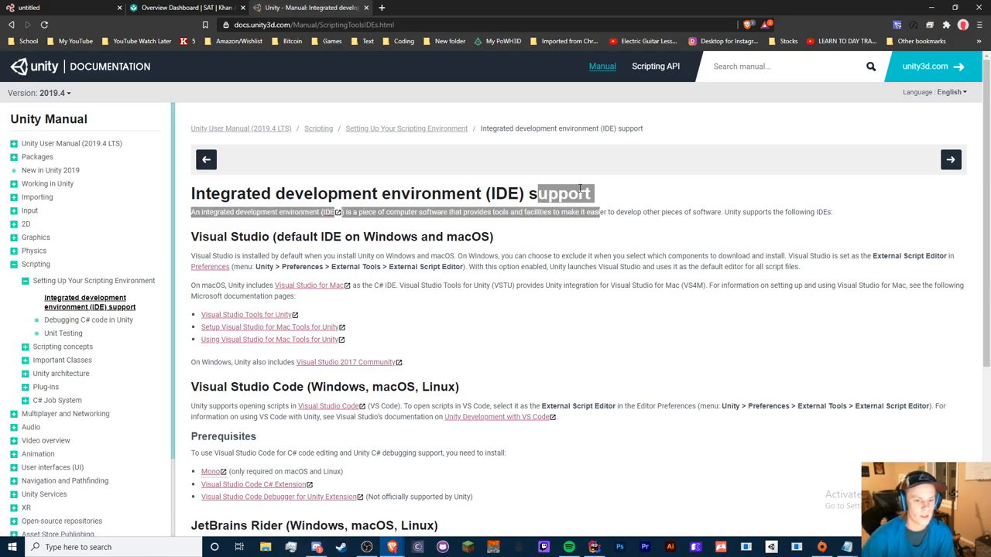
{"action": "scroll", "scroll_direction": "down", "scroll_amount": 3}
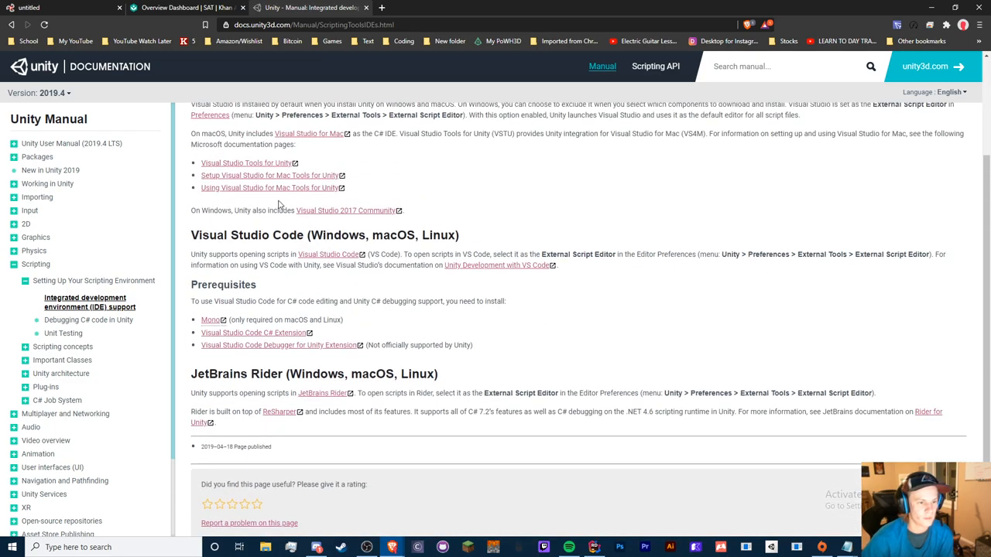
{"action": "scroll", "scroll_direction": "up", "scroll_amount": 3}
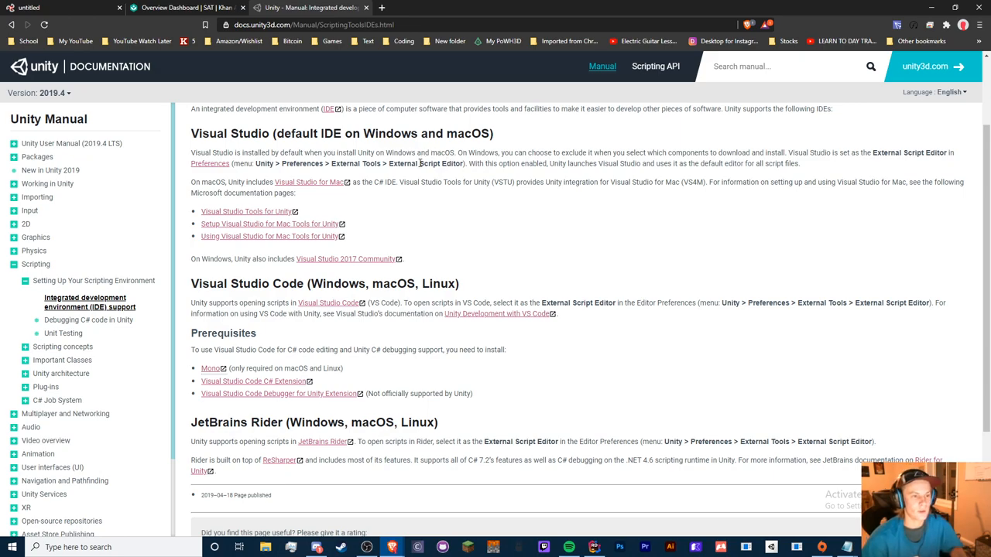
{"action": "scroll", "scroll_direction": "down", "scroll_amount": 3}
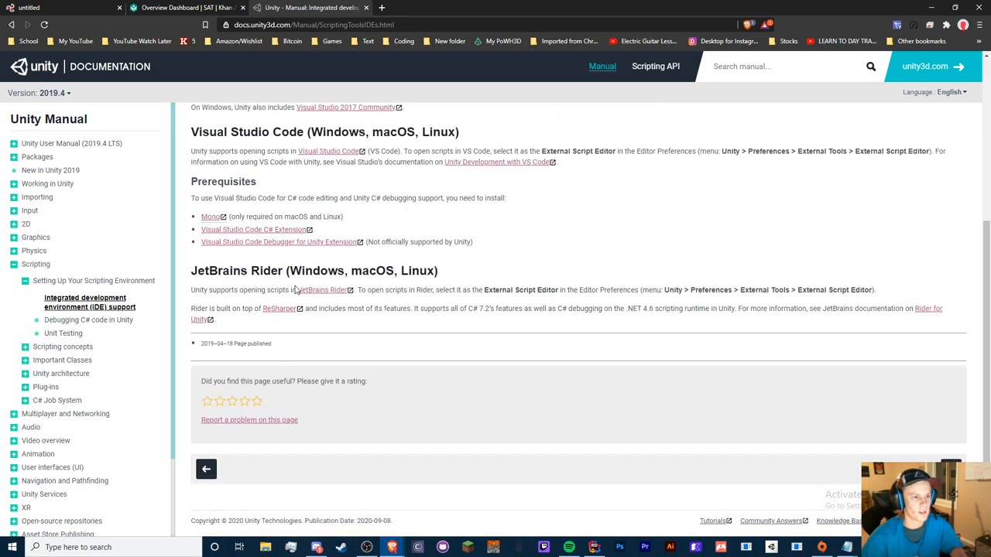
{"action": "scroll", "scroll_direction": "up", "scroll_amount": 3}
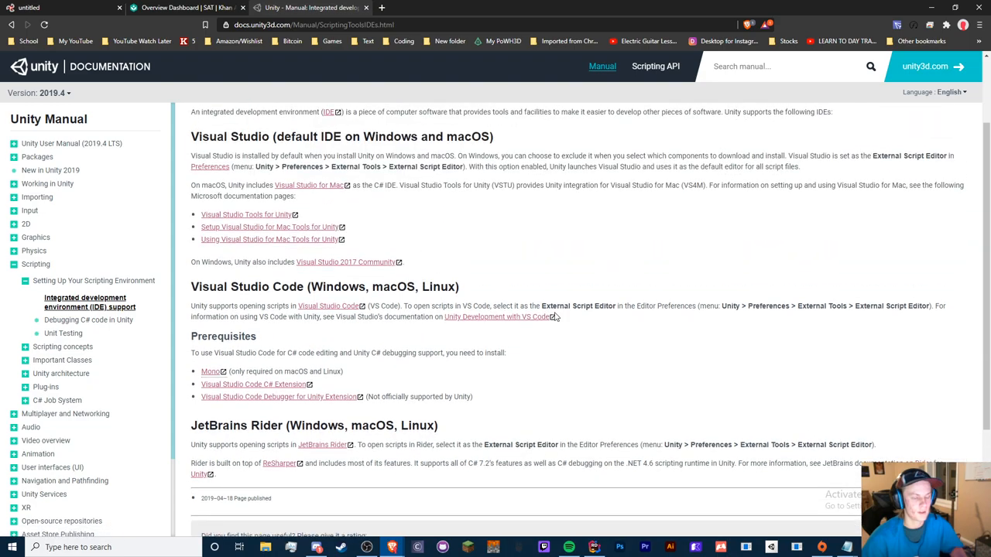
{"action": "scroll", "scroll_direction": "down", "scroll_amount": 3}
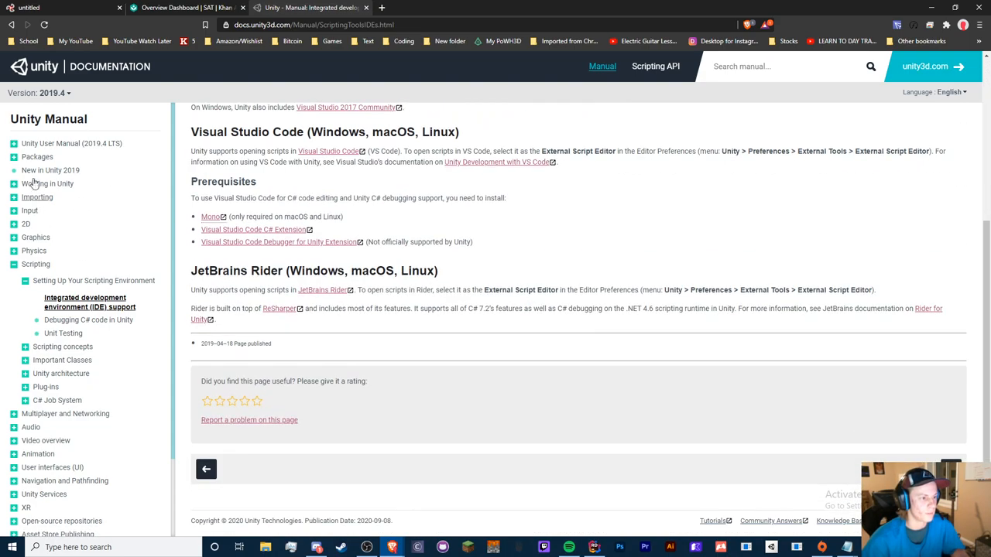
{"action": "scroll", "scroll_direction": "down", "scroll_amount": 3}
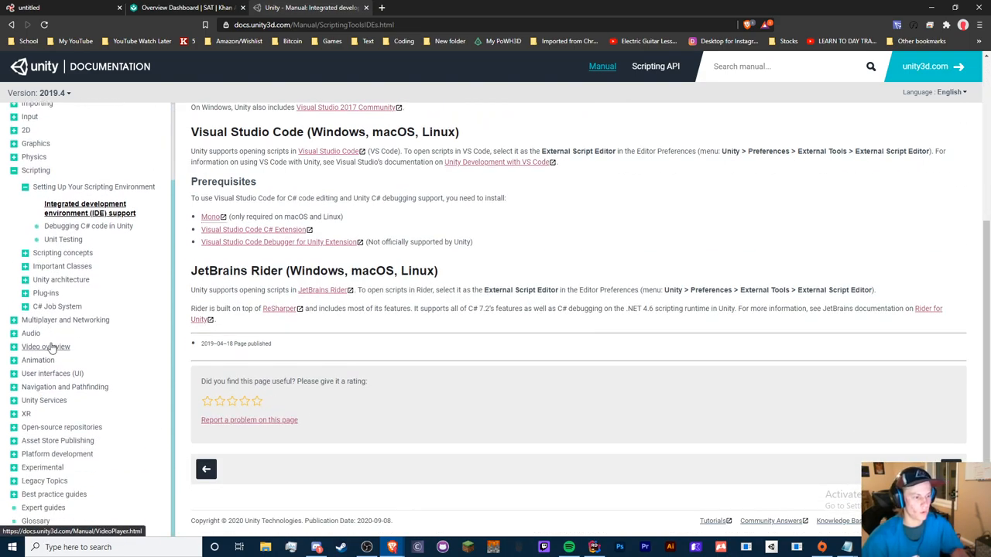
{"action": "scroll", "scroll_direction": "up", "scroll_amount": 3}
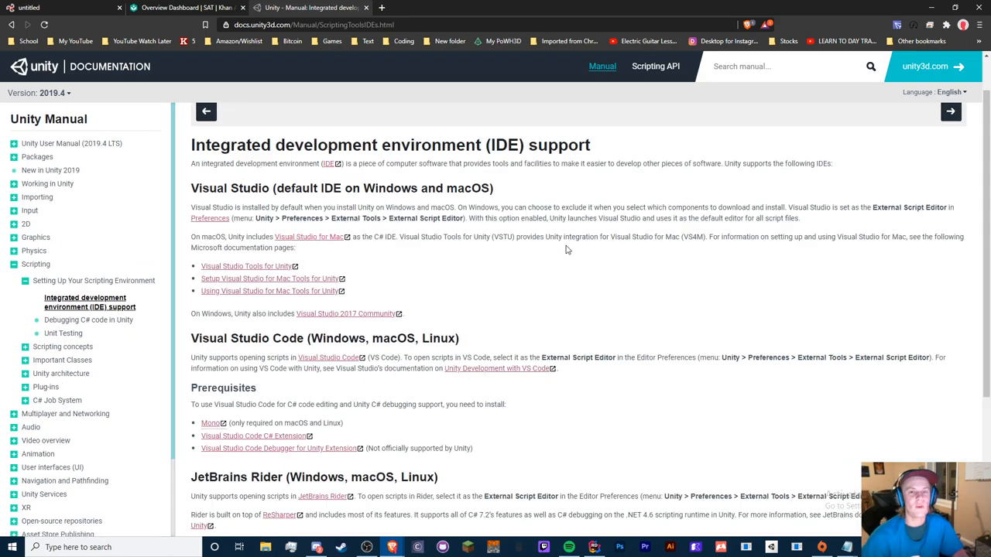
{"action": "mouse_move", "coordinate": [542, 255]}
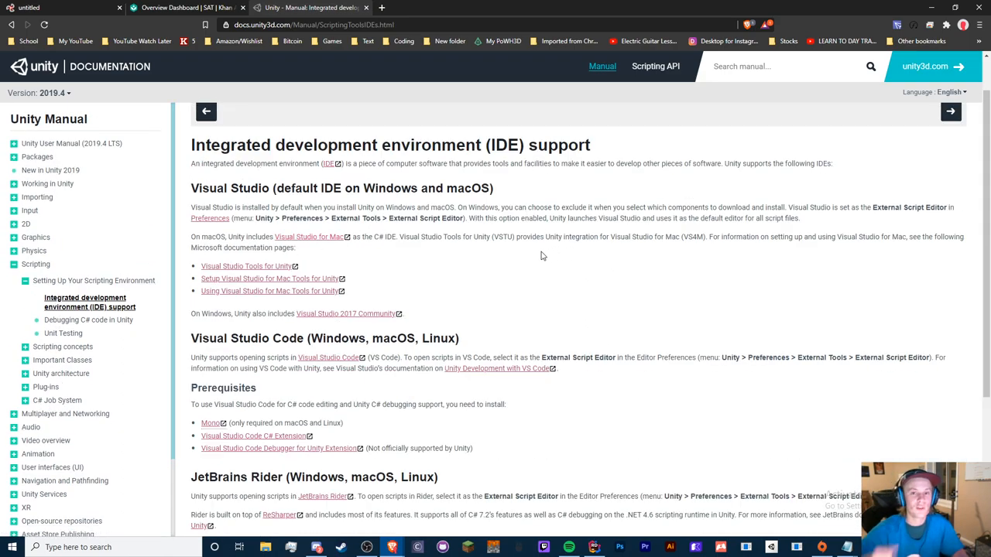
{"action": "mouse_move", "coordinate": [555, 204]}
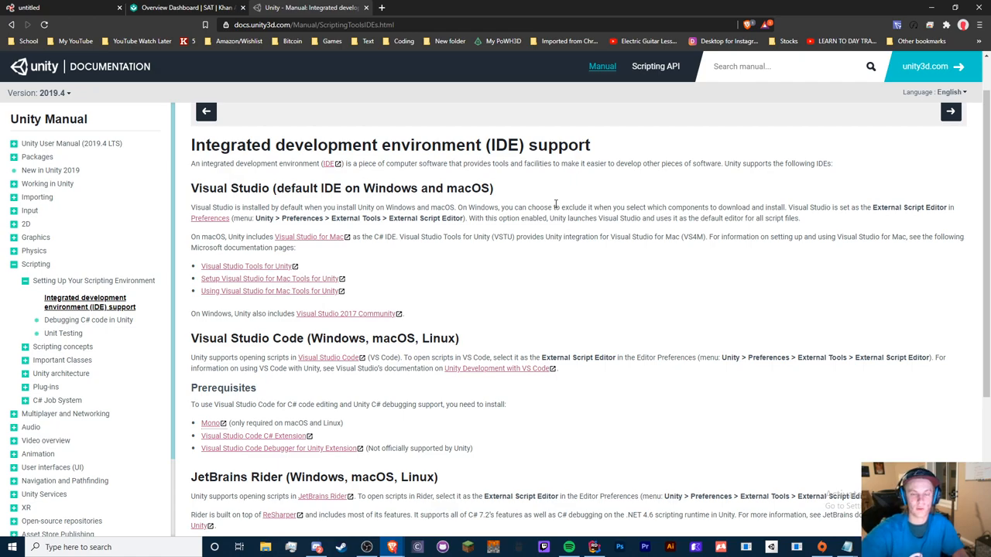
{"action": "mouse_move", "coordinate": [573, 229]}
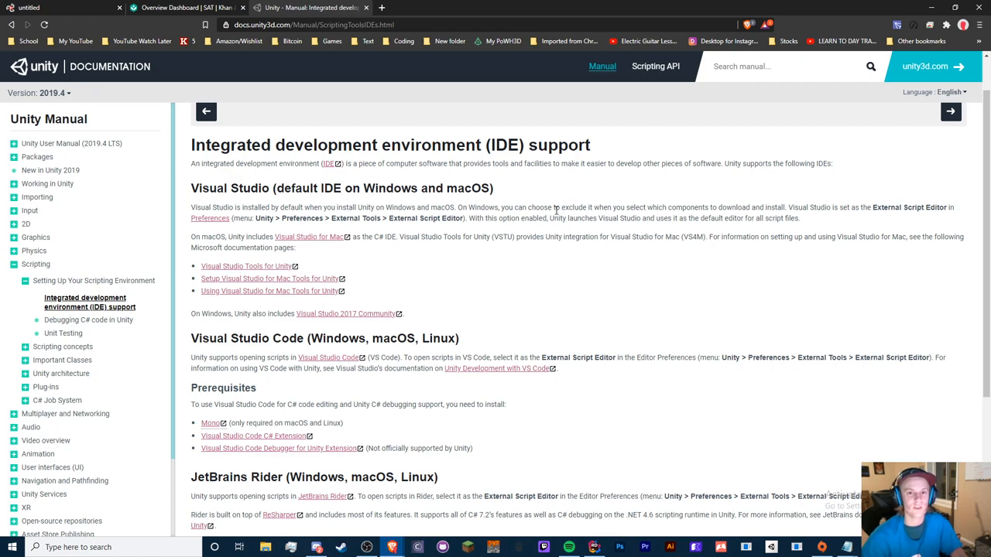
{"action": "mouse_move", "coordinate": [353, 135]}
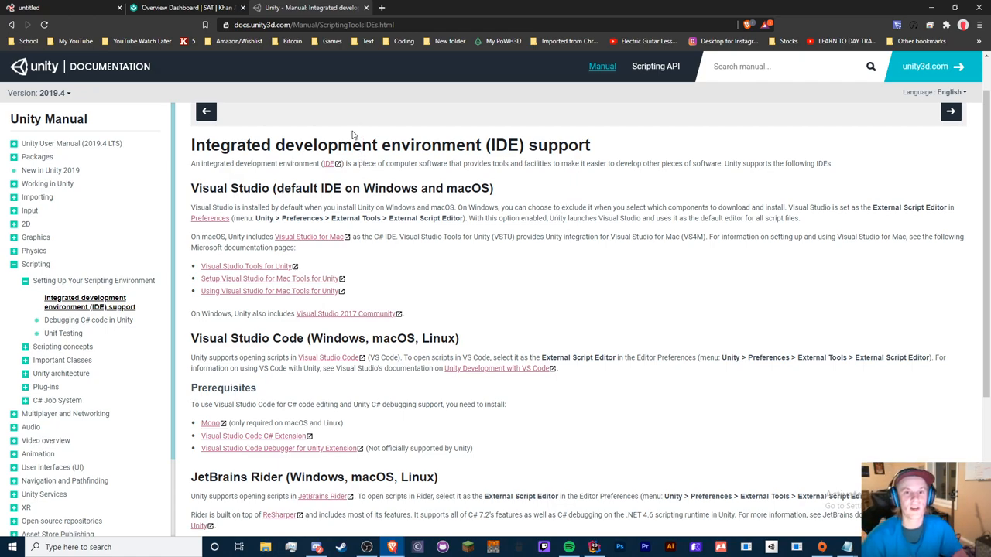